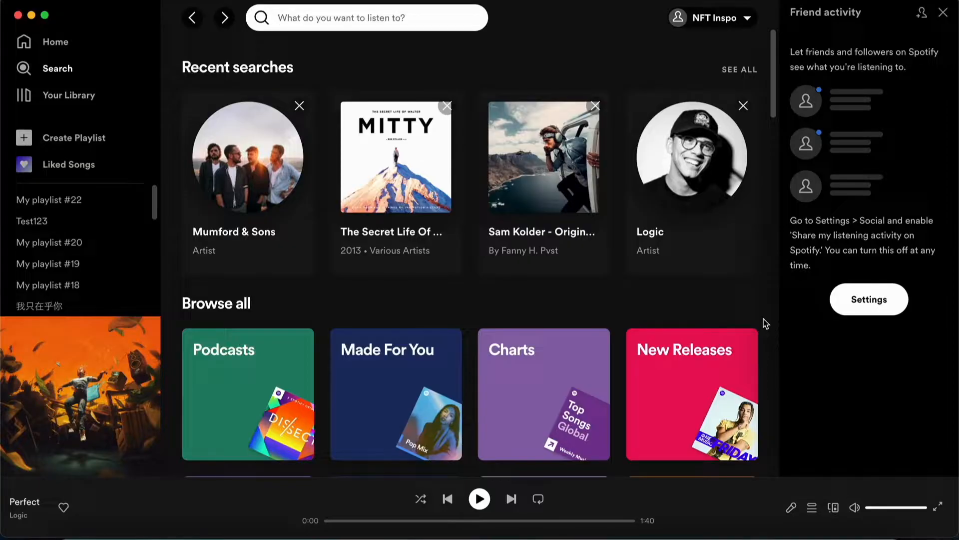
mouse_move(721, 176)
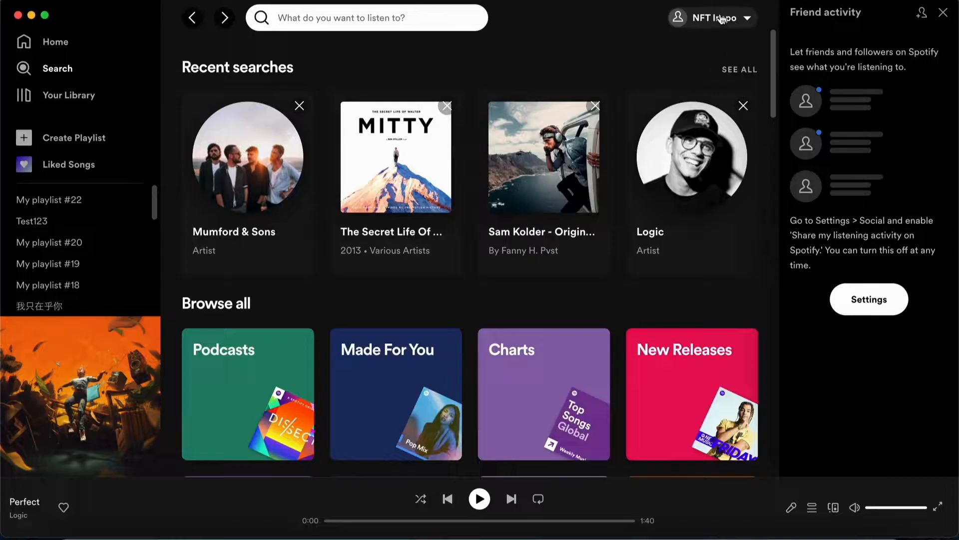
- Reveal the account menu with Account, Profile, Private session, Settings and Log out
left_click(712, 17)
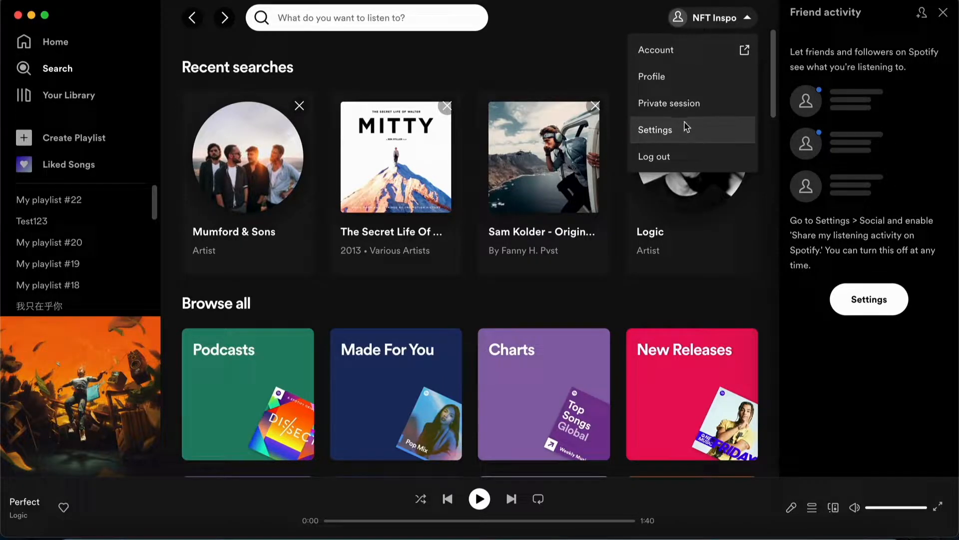
- Go to Settings, reach Audio quality and list the Streaming quality choices, keeping Automatic
left_click(656, 130)
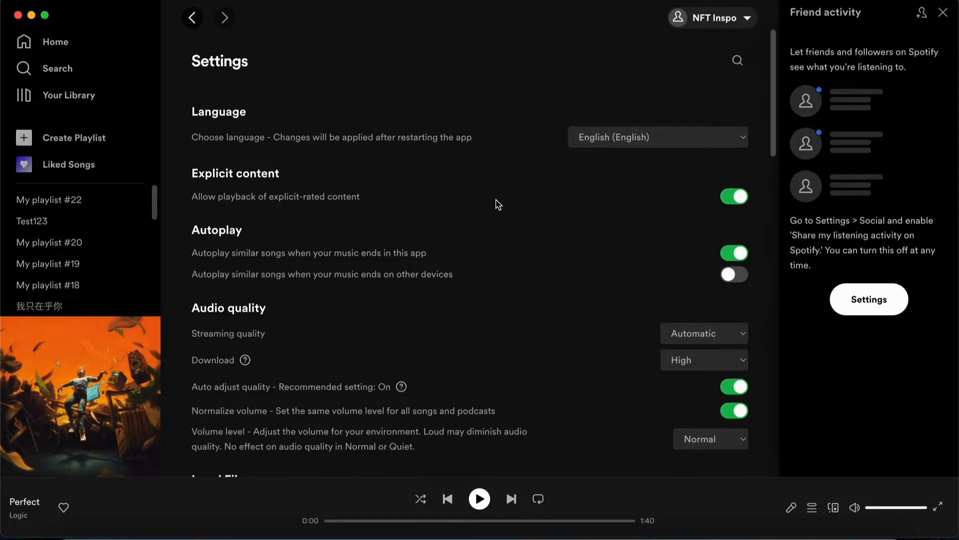
scroll("down", 3)
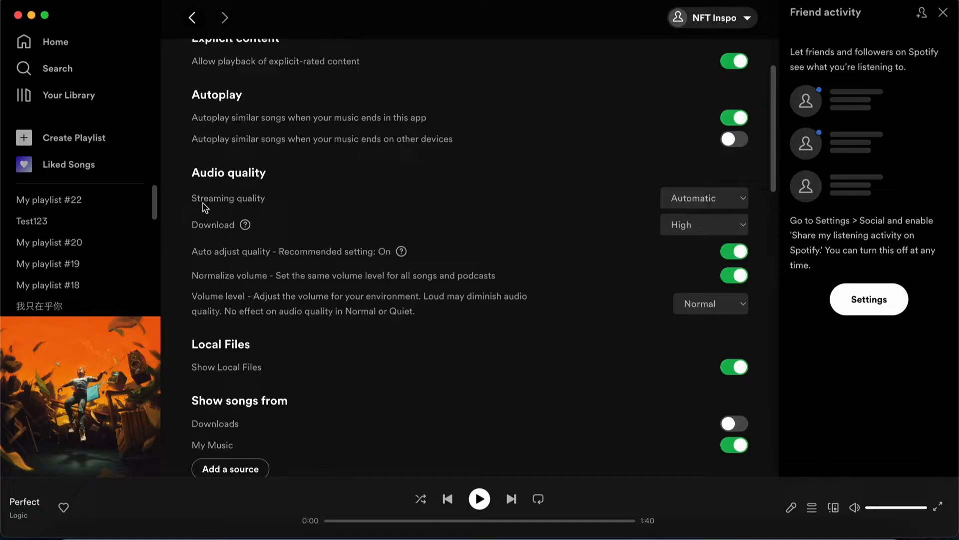
mouse_move(680, 221)
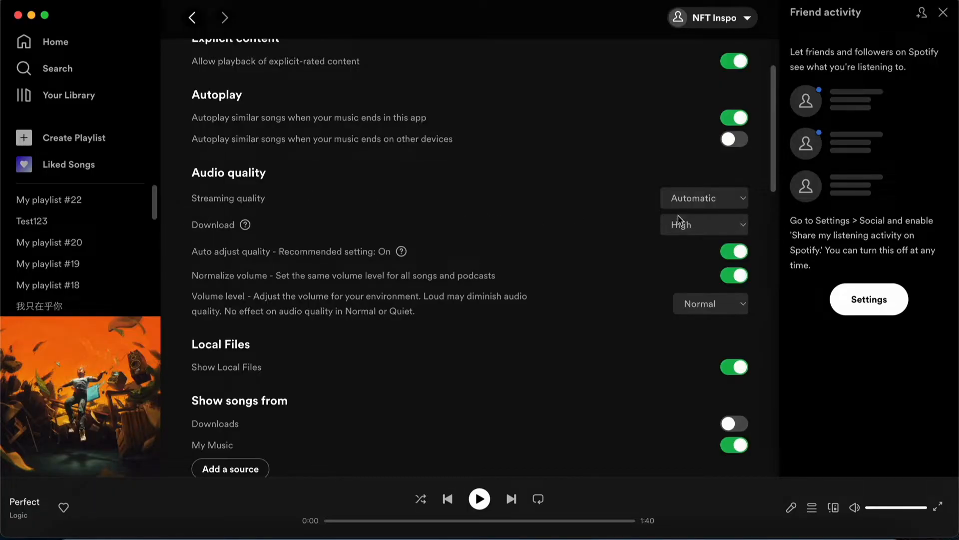
left_click(704, 198)
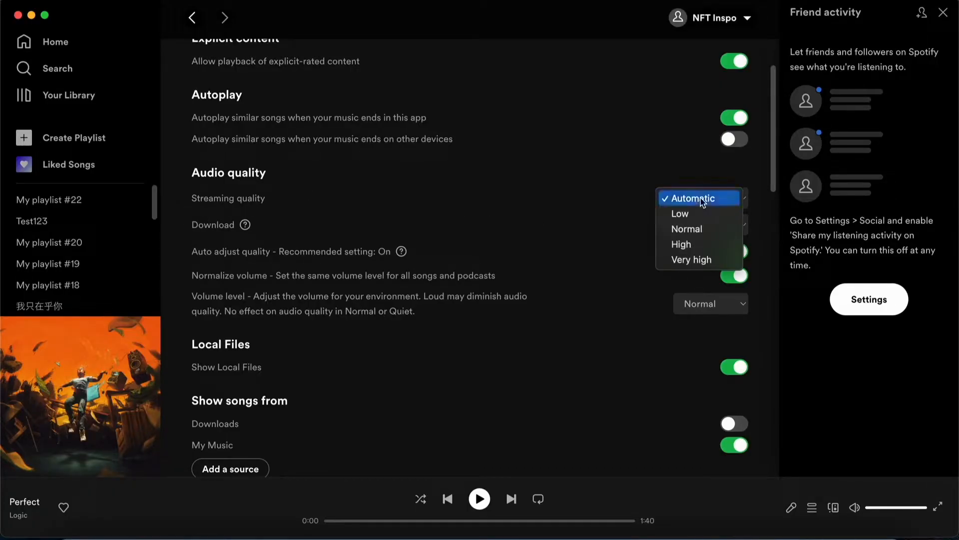
mouse_move(692, 214)
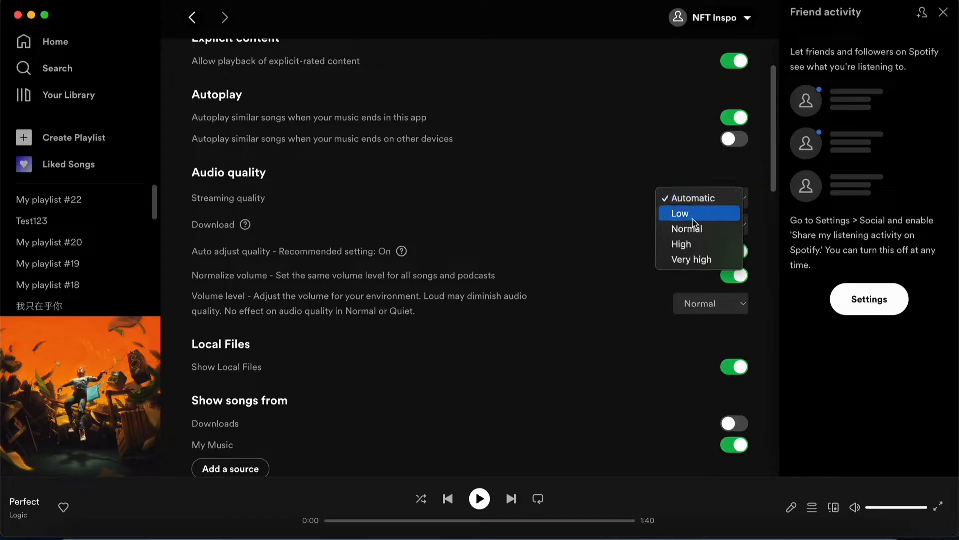
mouse_move(697, 198)
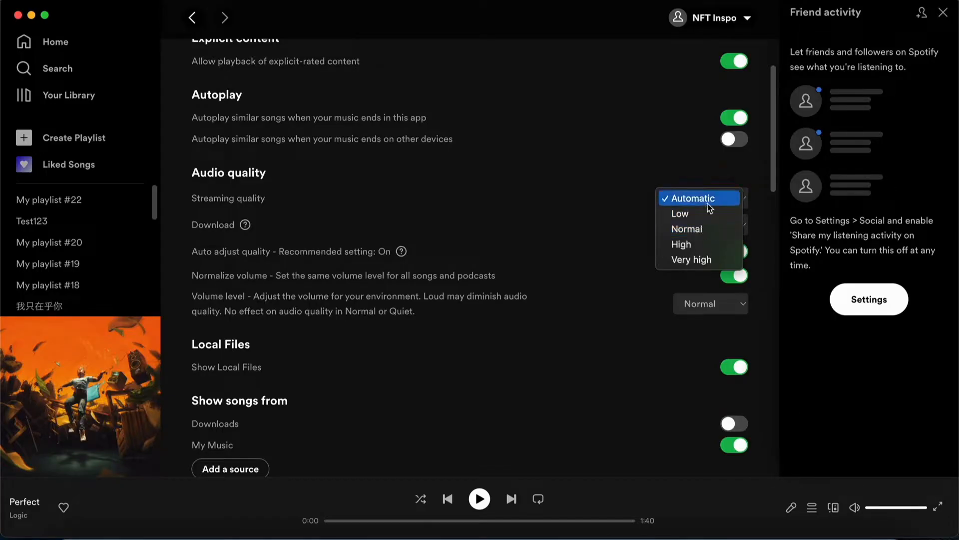
mouse_move(680, 214)
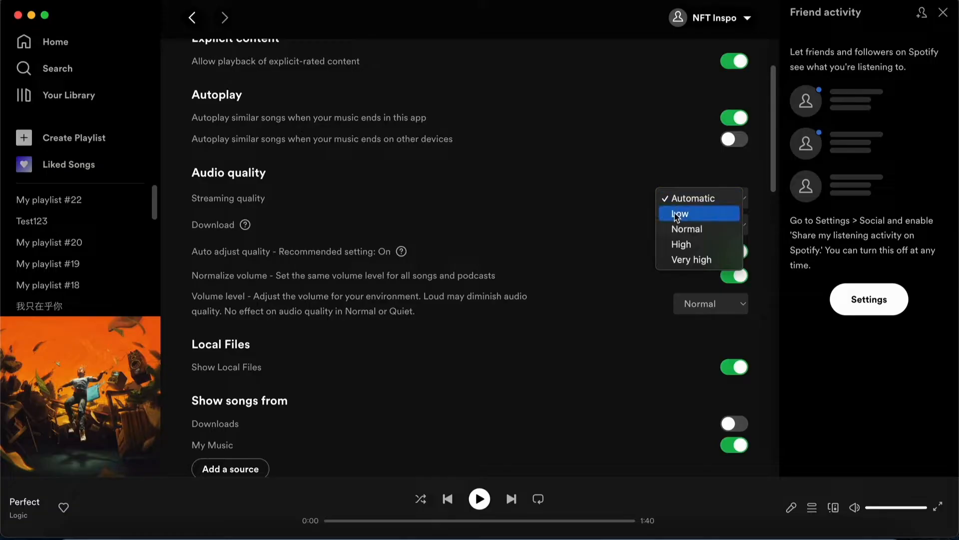
mouse_move(667, 178)
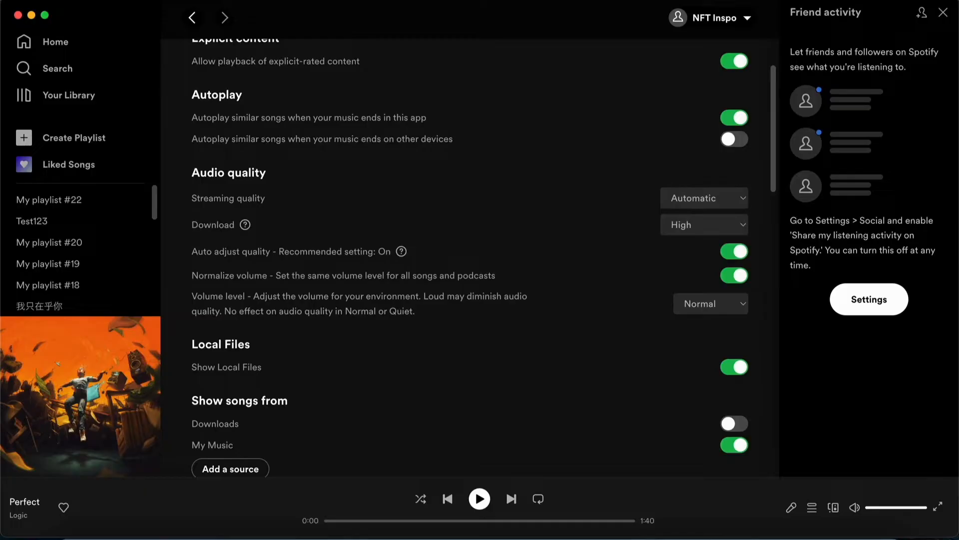
- Return from Settings to the Search page with recent searches and browse categories
left_click(192, 17)
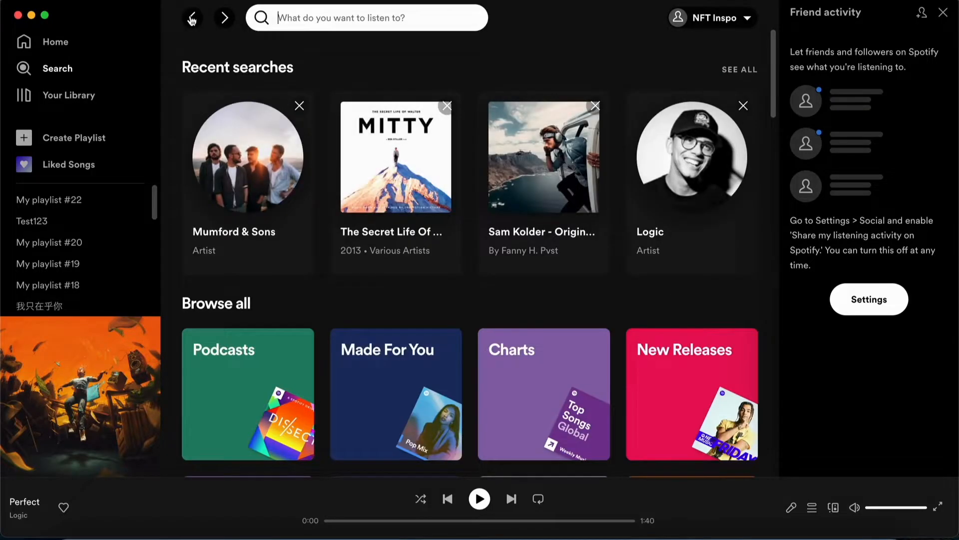
mouse_move(178, 78)
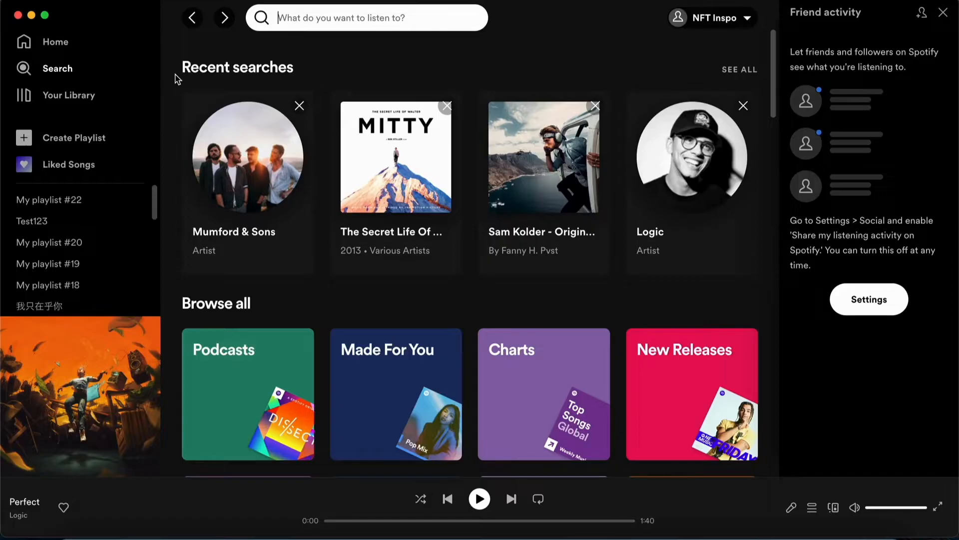
mouse_move(689, 513)
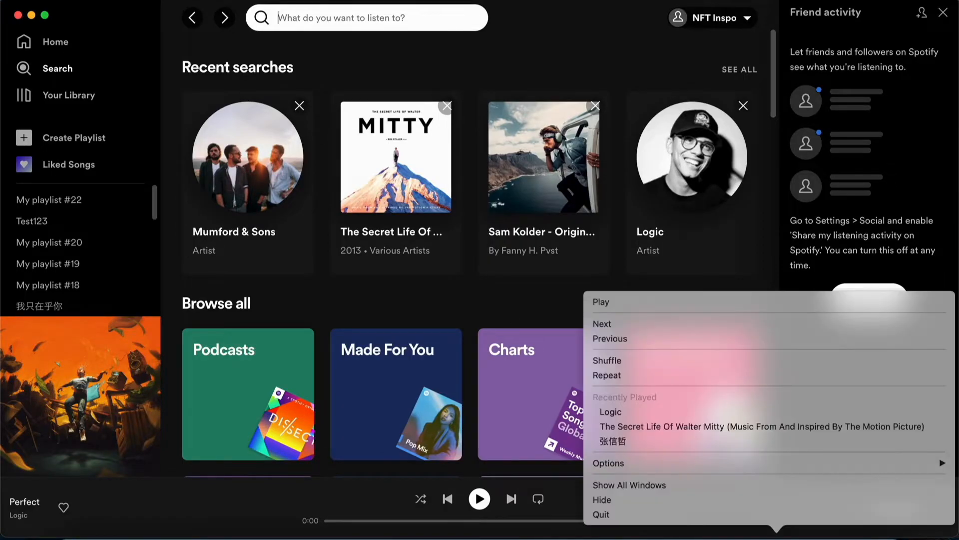
mouse_move(190, 182)
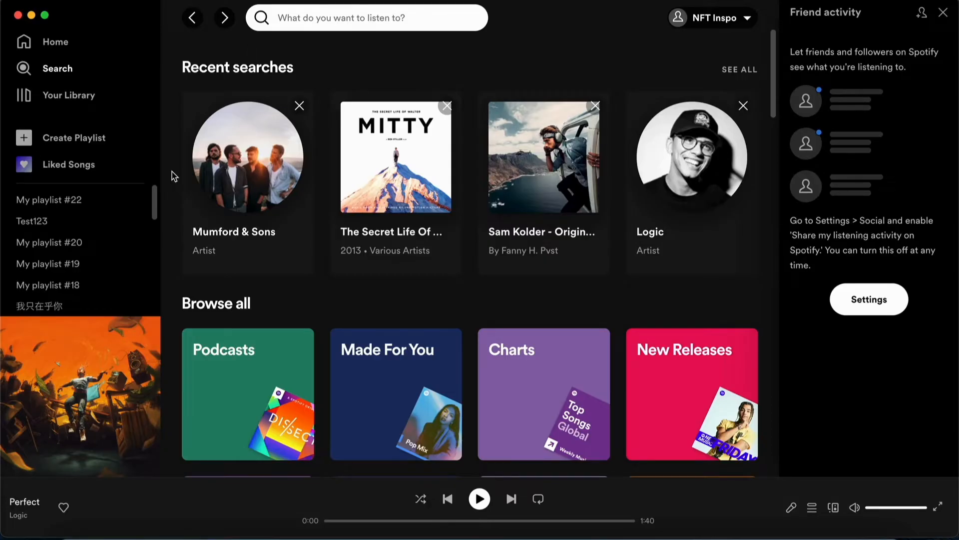
mouse_move(546, 66)
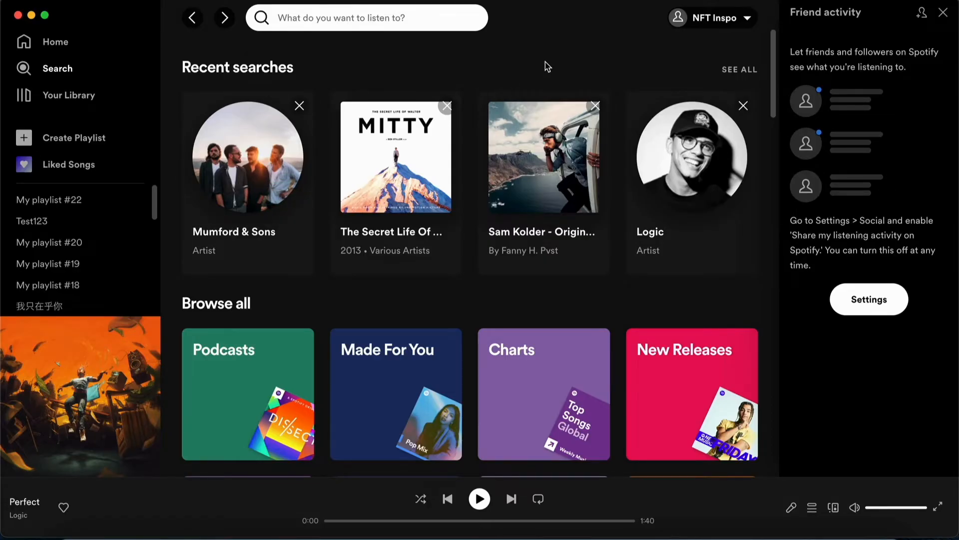